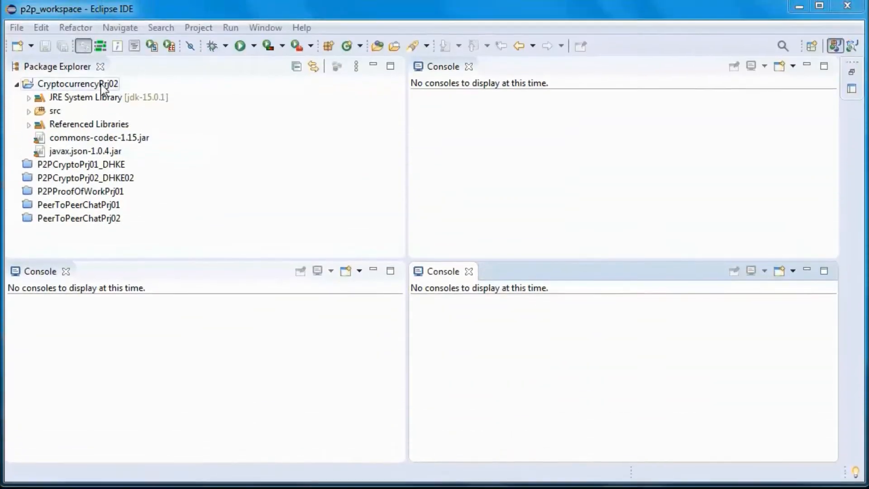
Launch Peer.java as a Java application three times, each shown in its own console.
click(28, 111)
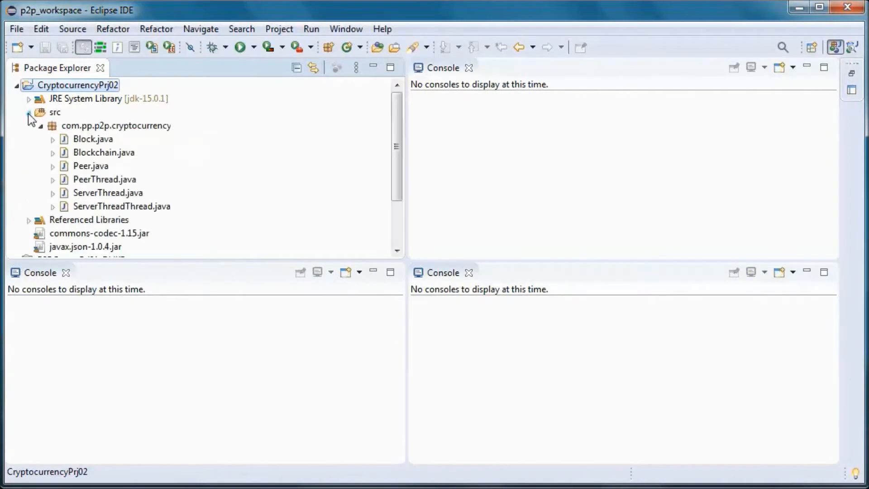
click(90, 165)
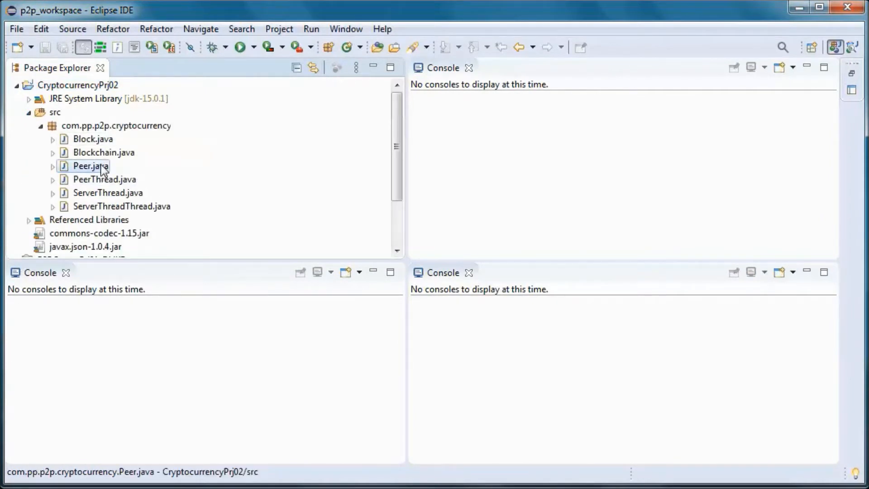
right_click(88, 165)
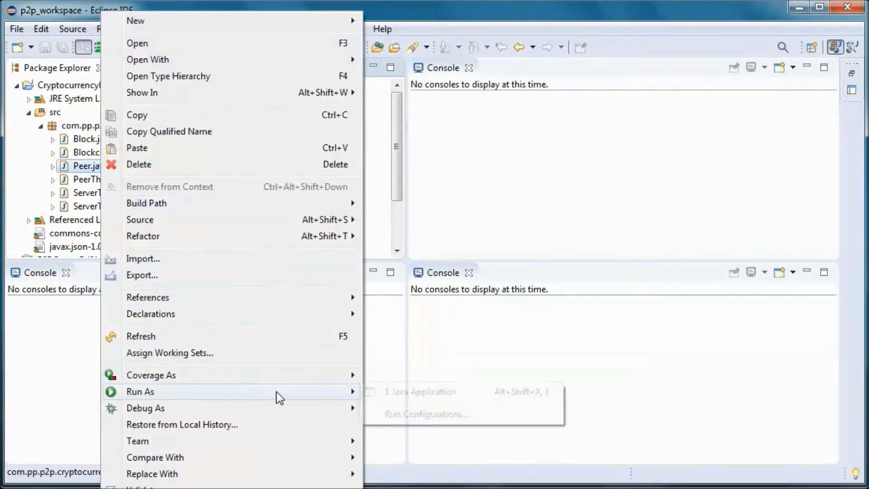
click(420, 391)
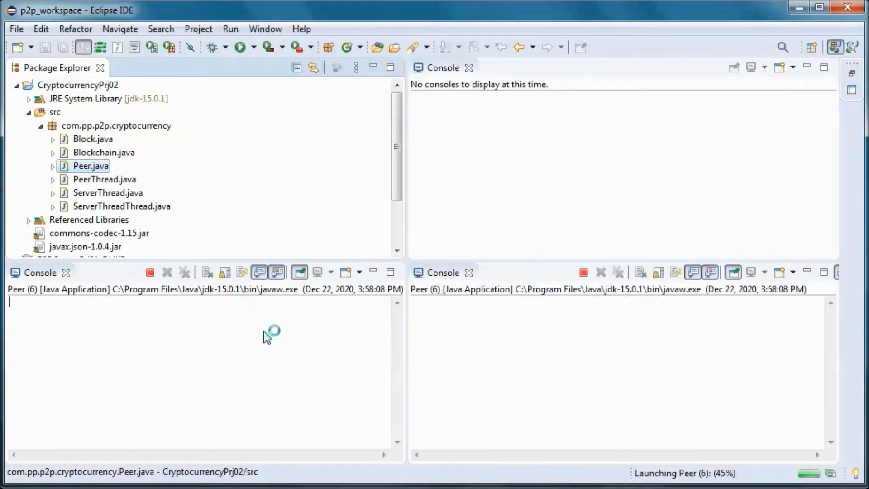
right_click(91, 165)
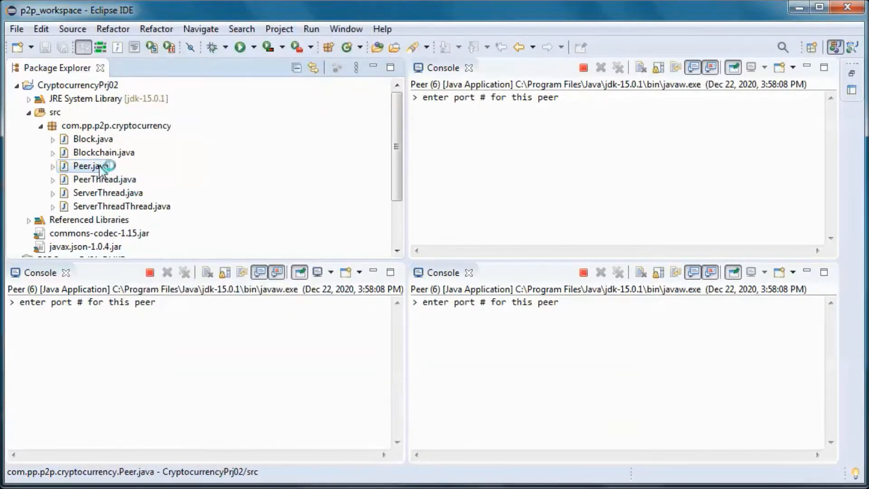
right_click(87, 166)
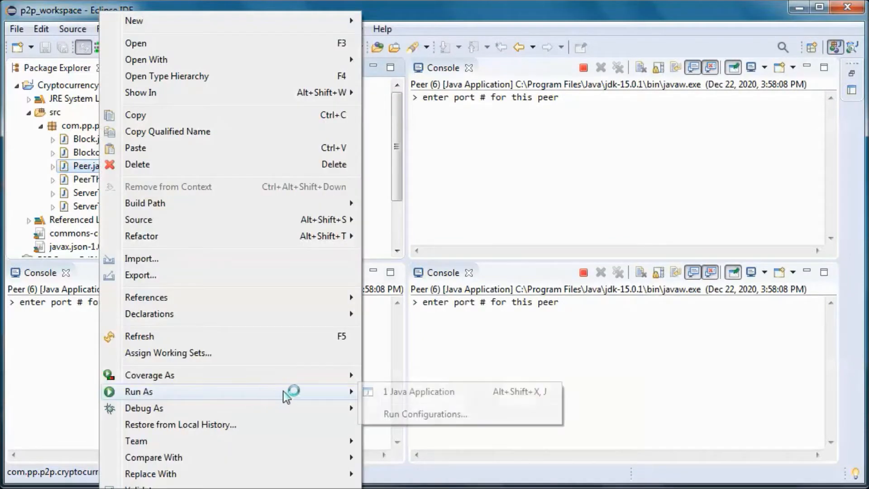
click(418, 391)
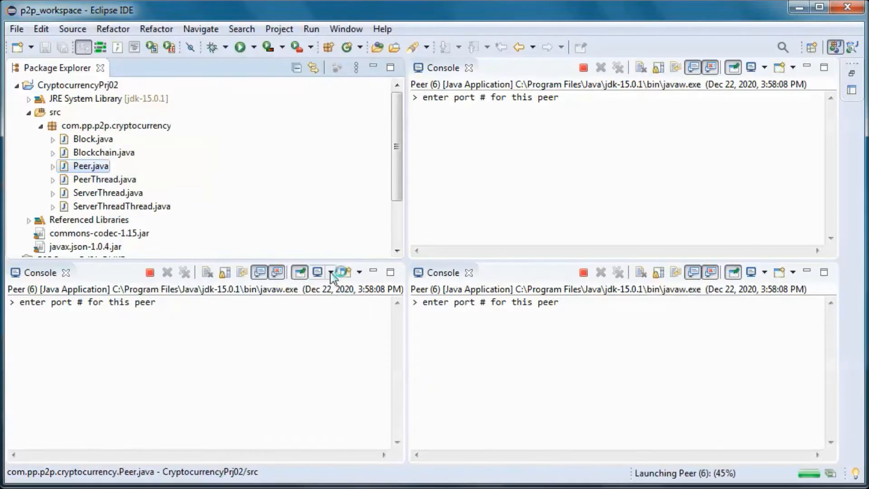
click(330, 272)
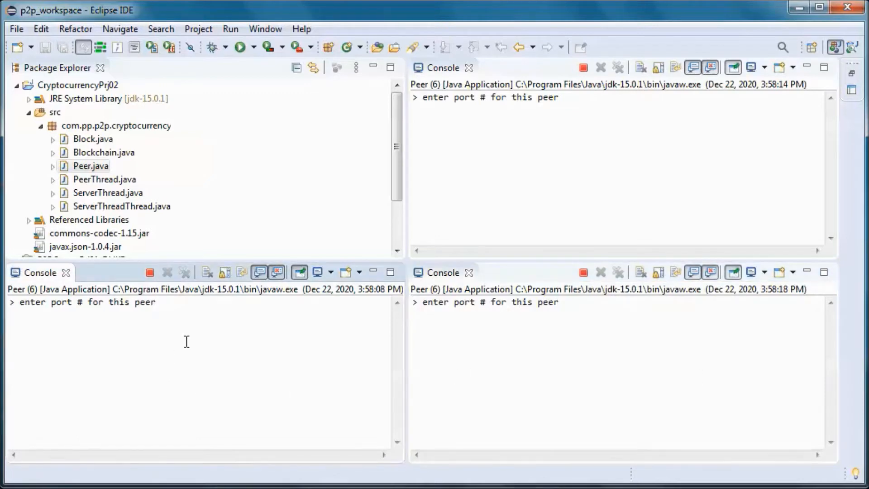
Assign ports 4444, 5555 and 6666 to the three peers, then enter m to mine.
text(4444)
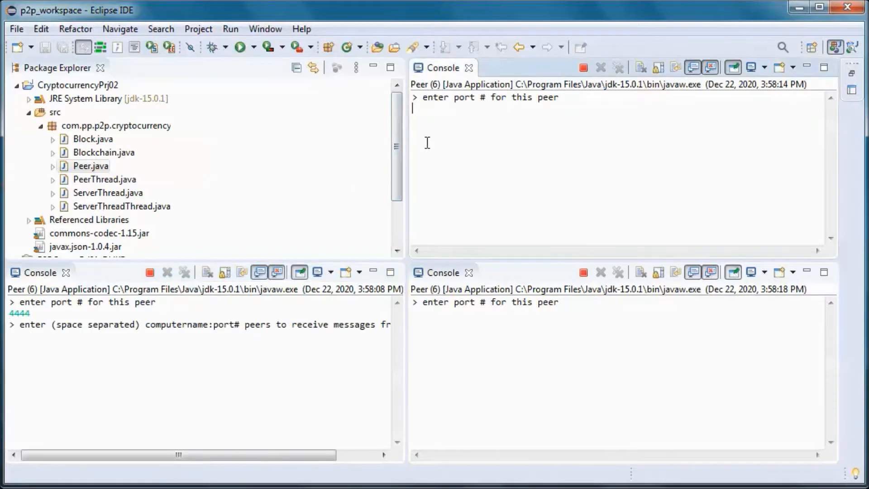
text(5555)
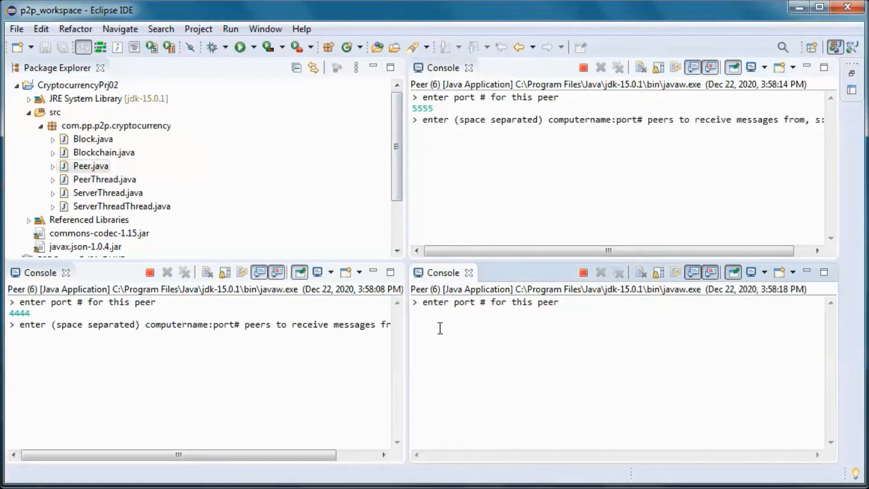
text(6666)
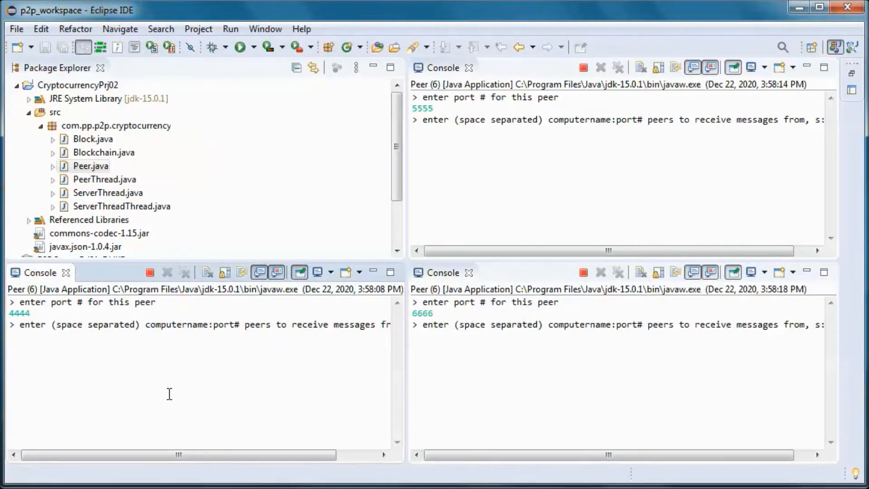
mouse_move(163, 409)
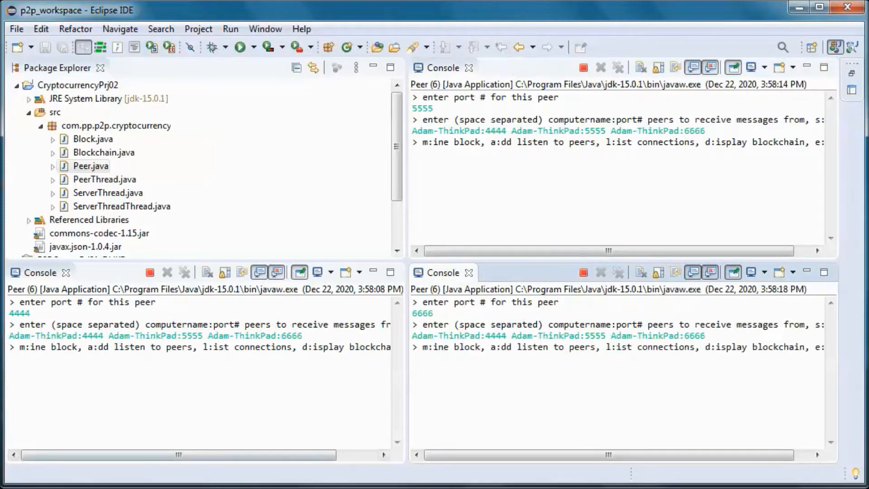
text(m)
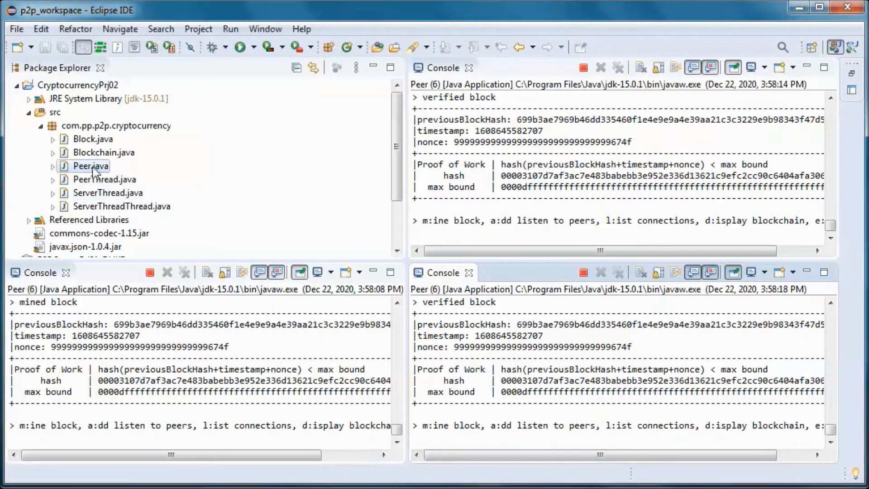
Open Peer.java full-screen and highlight the line adding the Genesis Block.
double_click(90, 165)
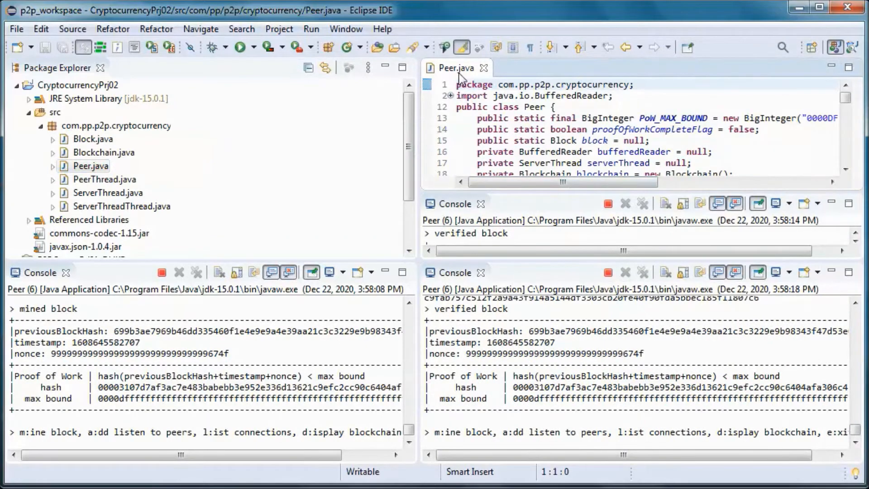
double_click(454, 67)
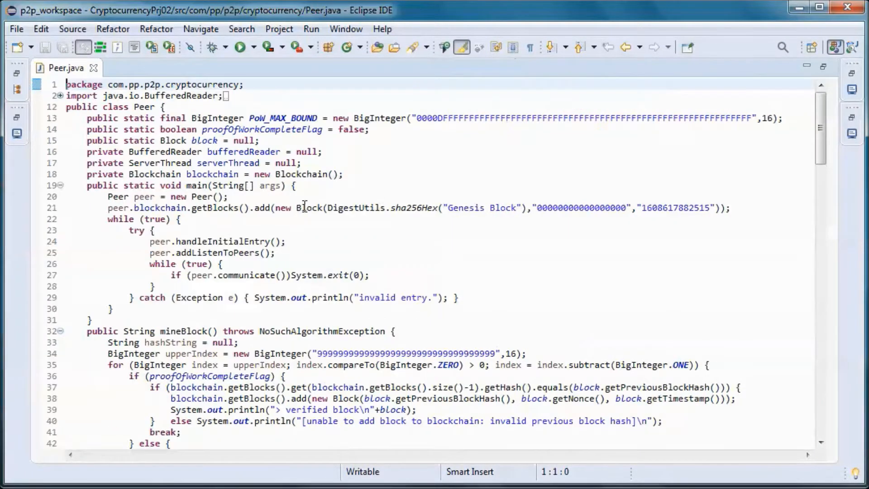
click(457, 208)
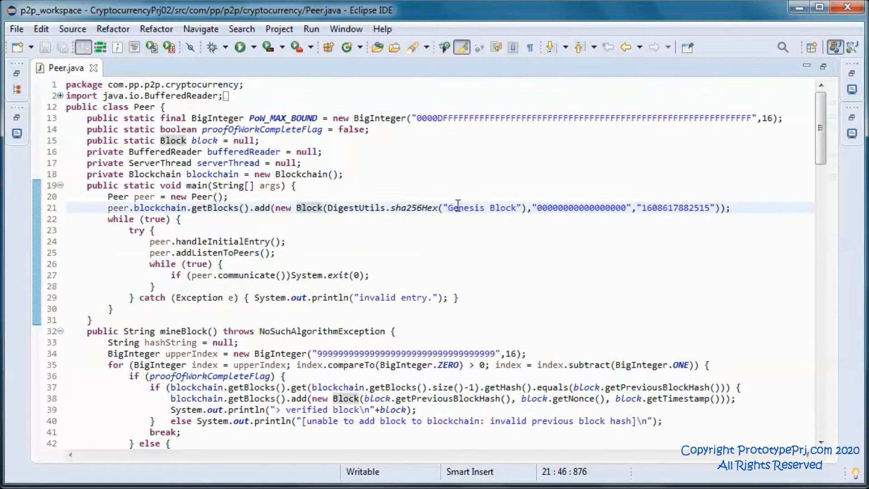
mouse_move(399, 219)
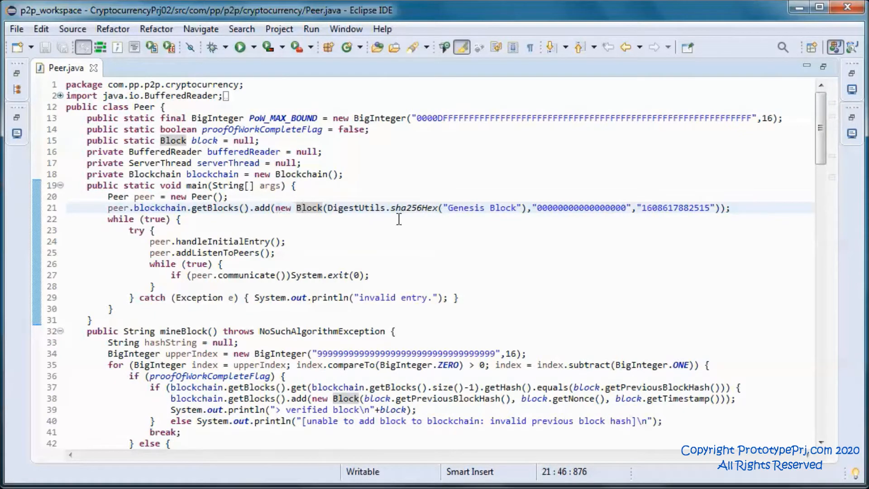
drag(326, 208, 438, 208)
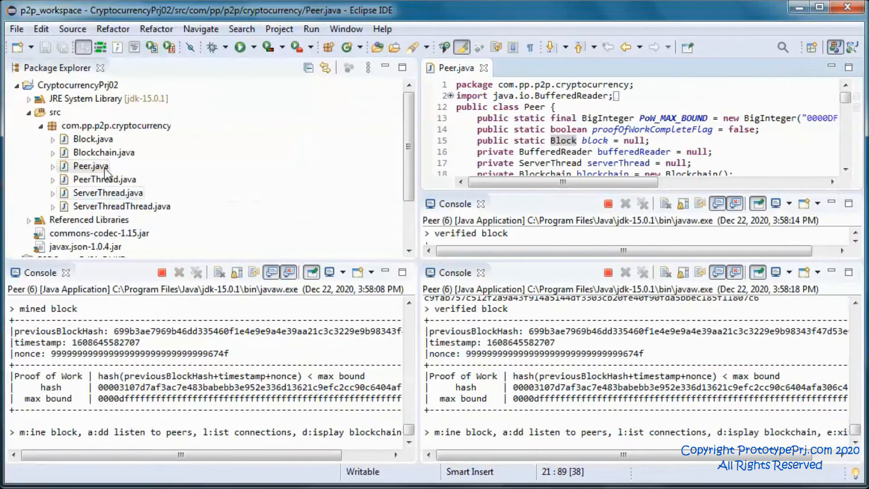
Open Block.java and compare it with Peer.java by switching between their editors.
click(92, 138)
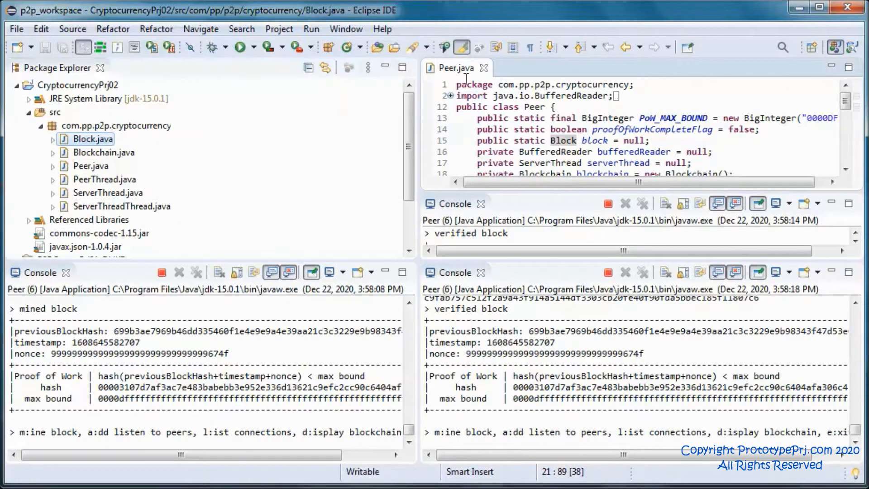
double_click(89, 139)
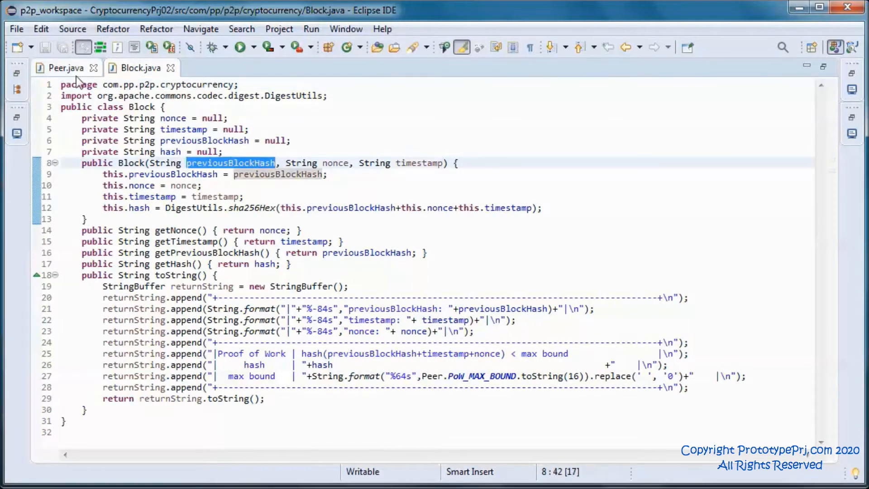
click(67, 68)
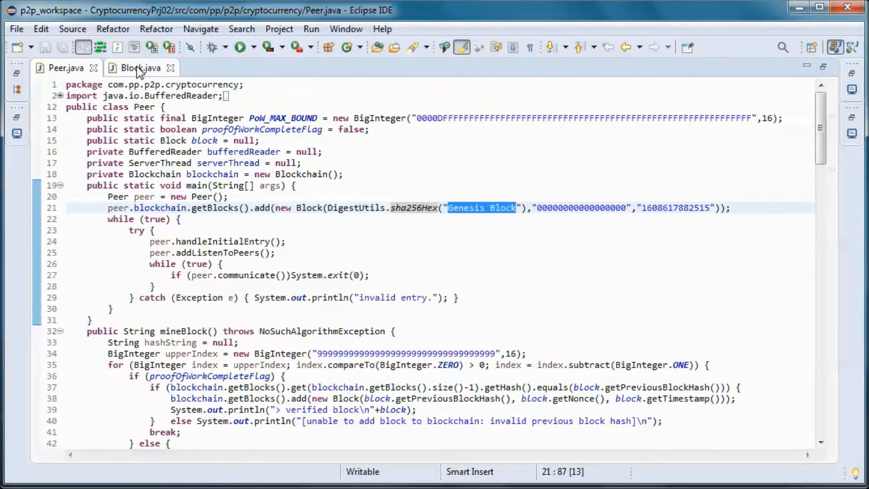
click(140, 68)
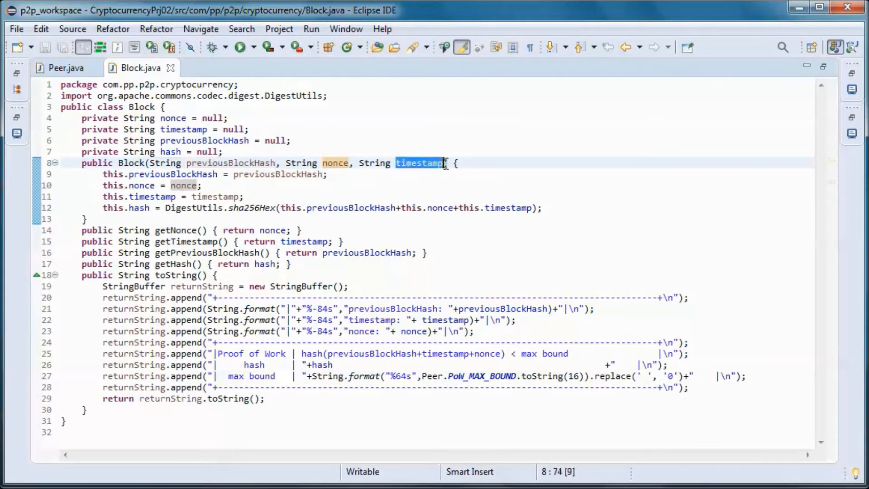
click(64, 67)
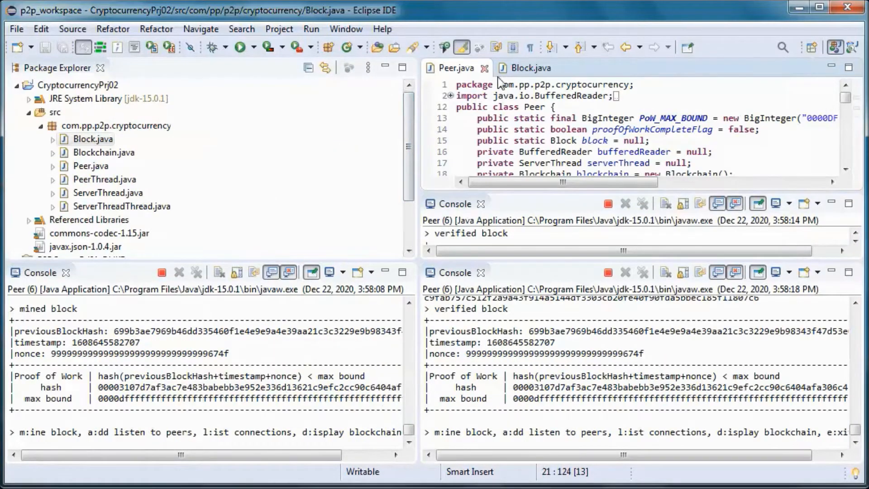
click(832, 67)
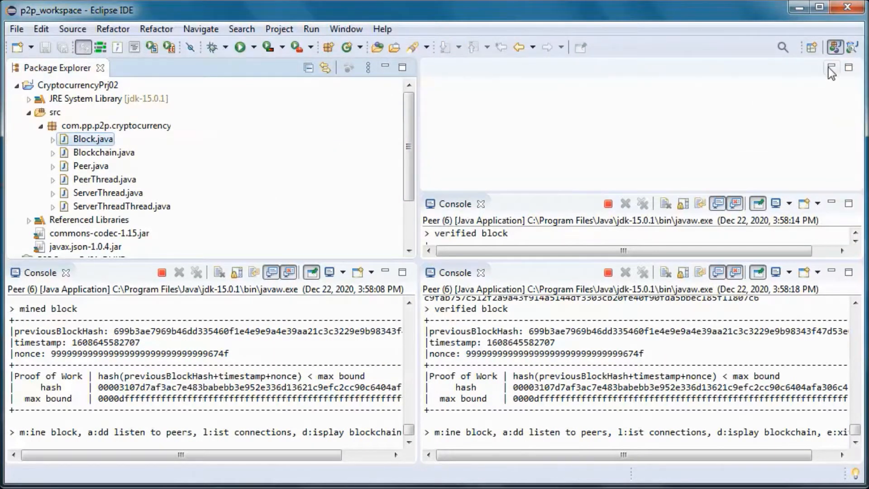
click(831, 68)
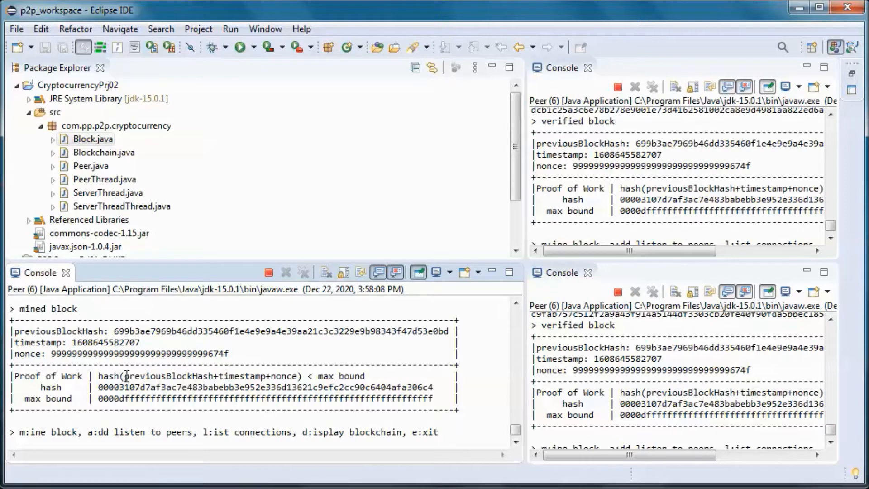
double_click(150, 376)
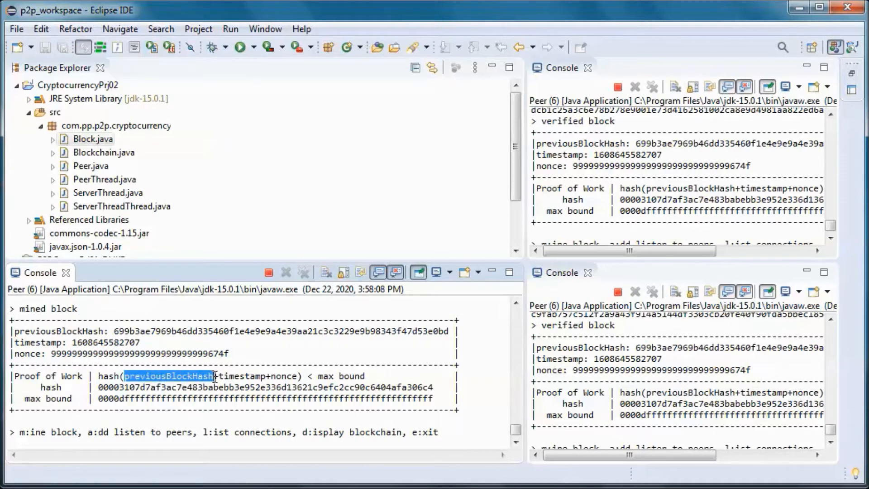
double_click(235, 376)
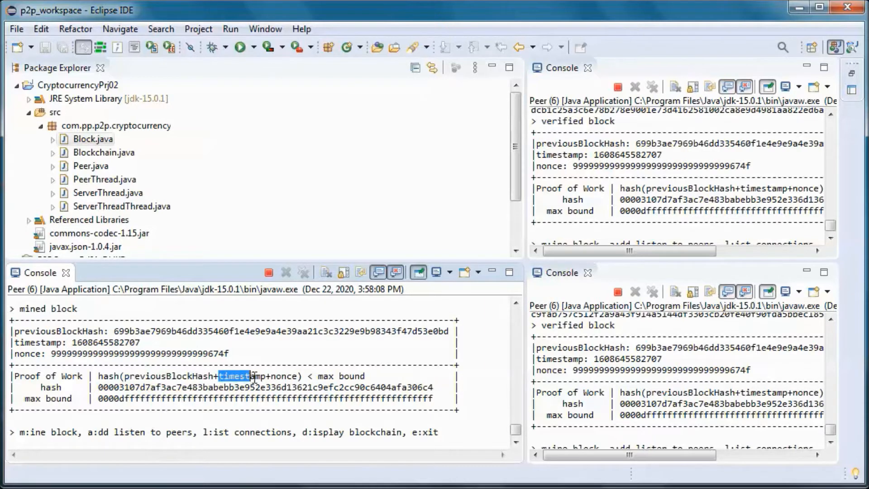
double_click(281, 376)
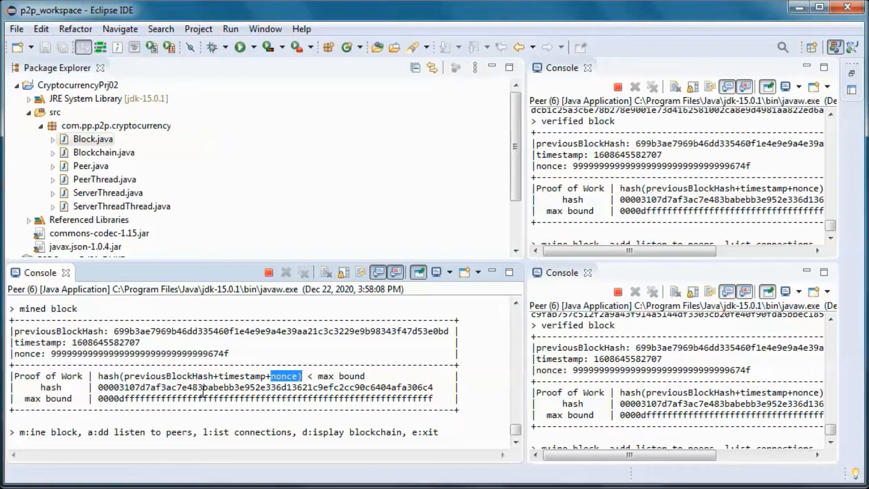
double_click(106, 376)
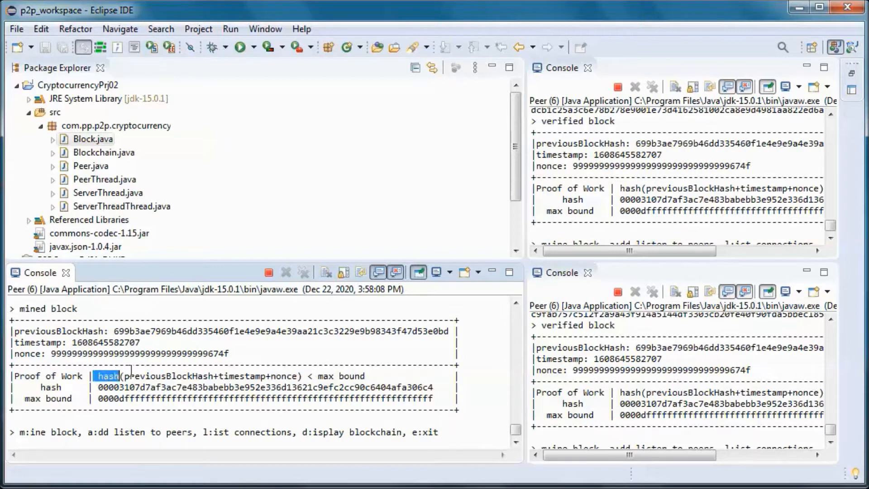
drag(108, 376, 302, 376)
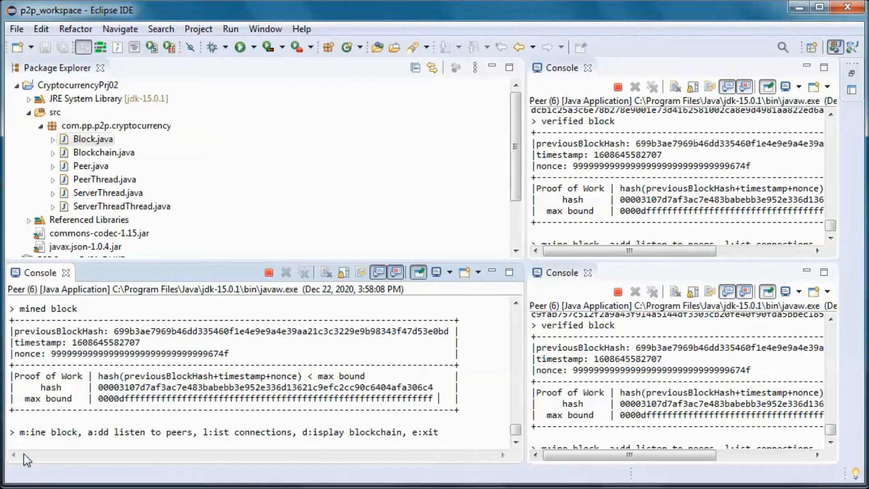
Enter d in two peer consoles and enlarge them to read genesis and mined blocks.
text(d)
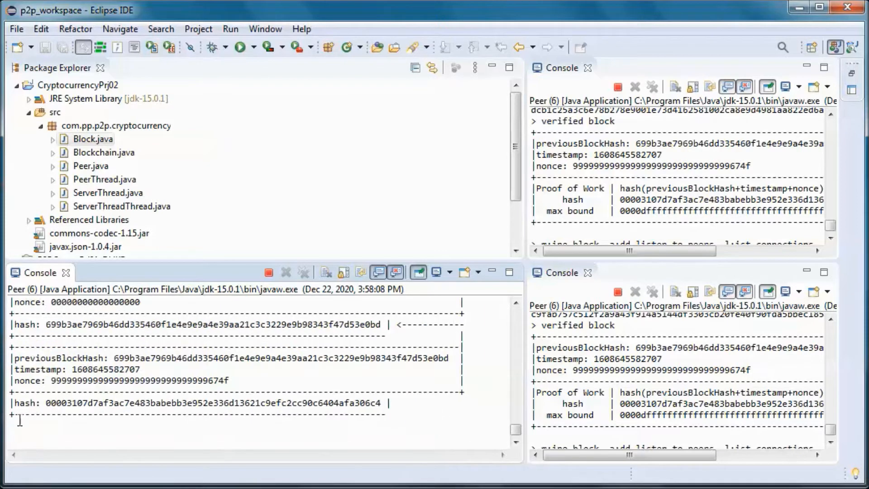
mouse_move(170, 263)
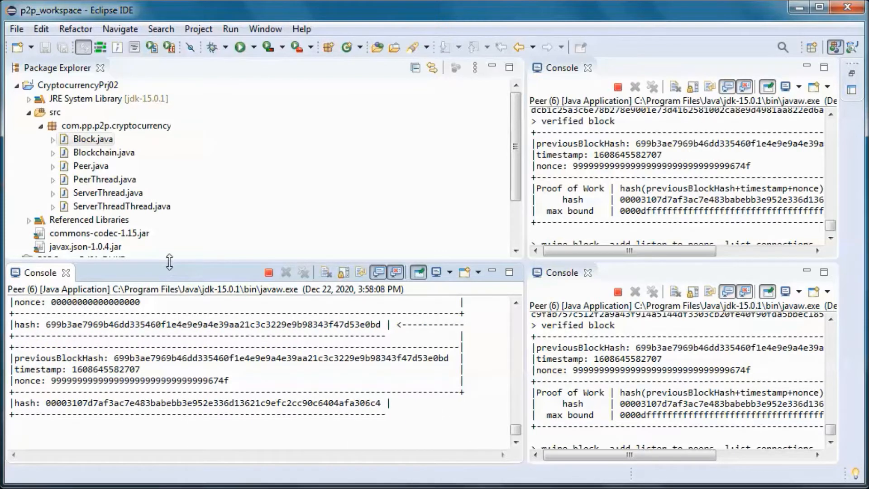
text(d)
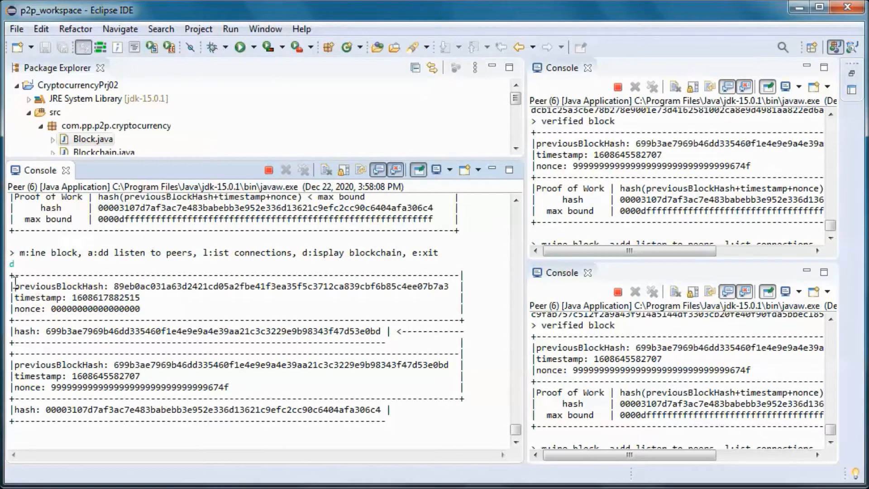
drag(14, 271, 366, 331)
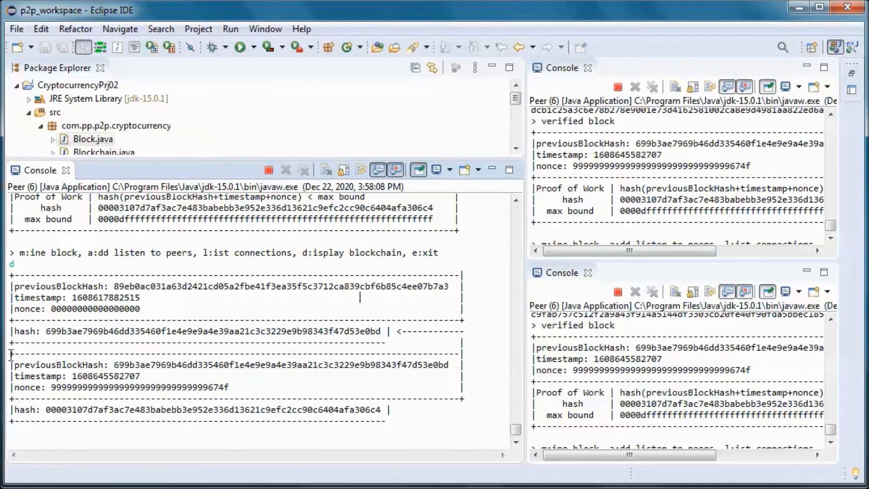
drag(11, 359, 387, 410)
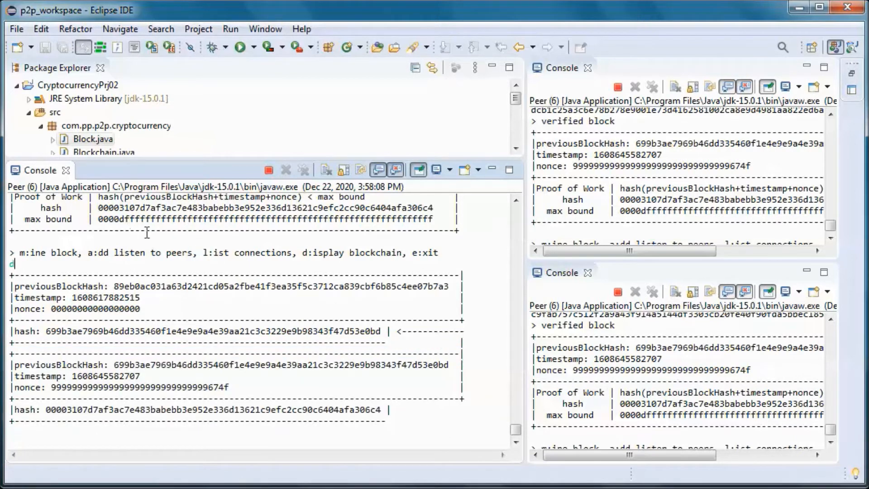
double_click(113, 207)
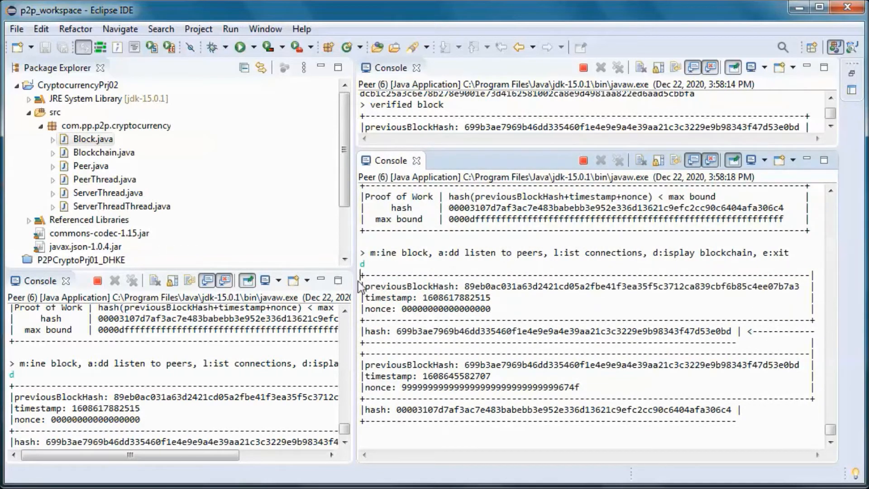
Enlarge the third peer's console to read its blockchain output.
drag(366, 286, 738, 332)
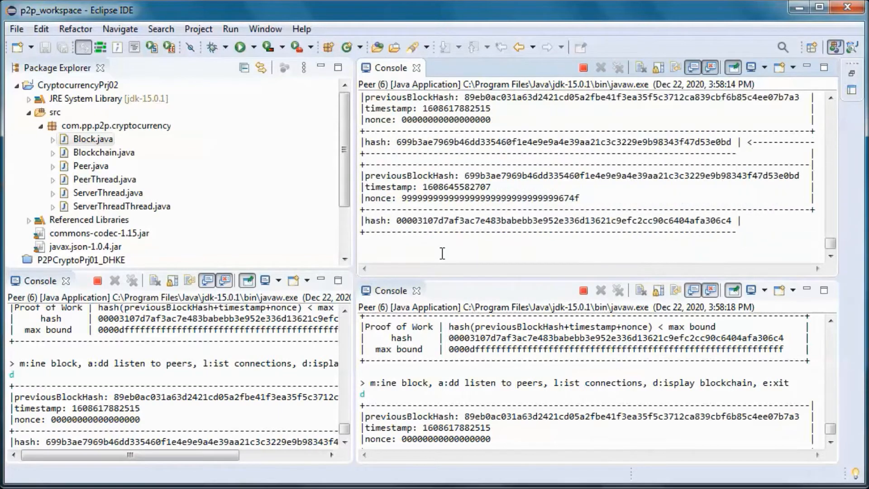
mouse_move(496, 212)
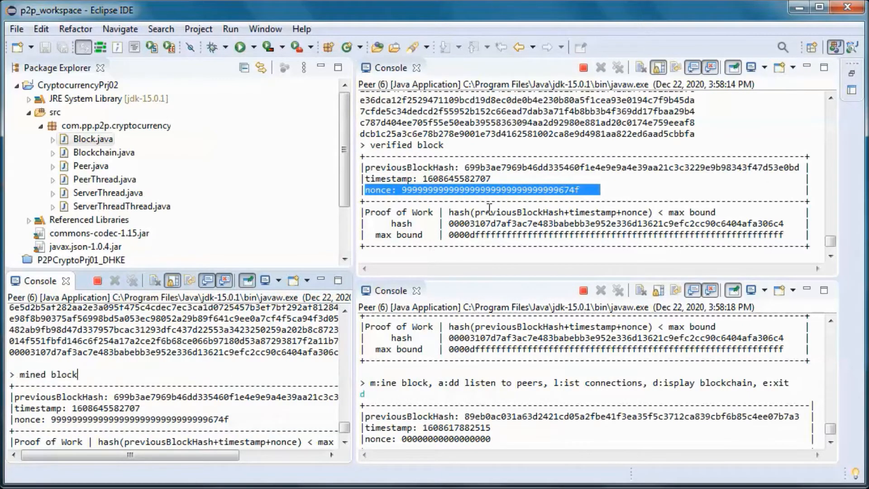
mouse_move(482, 212)
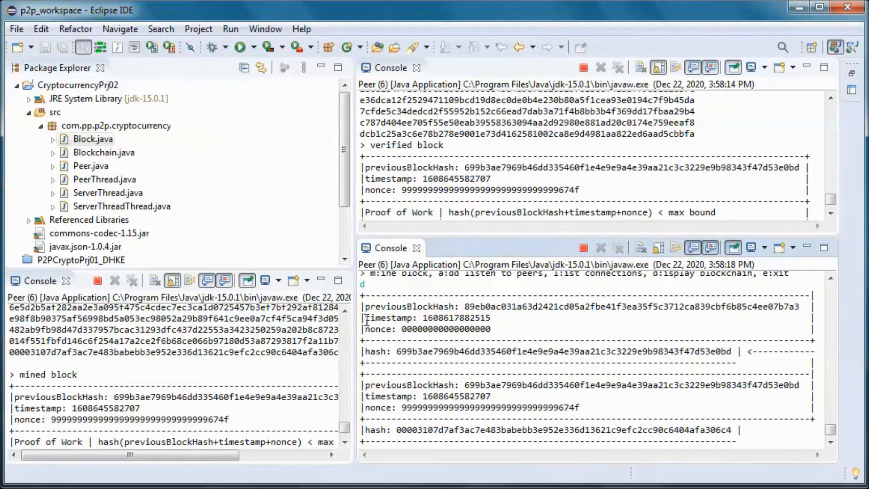
Scroll and resize the consoles, then enter m to mine another block.
scroll(down, 3)
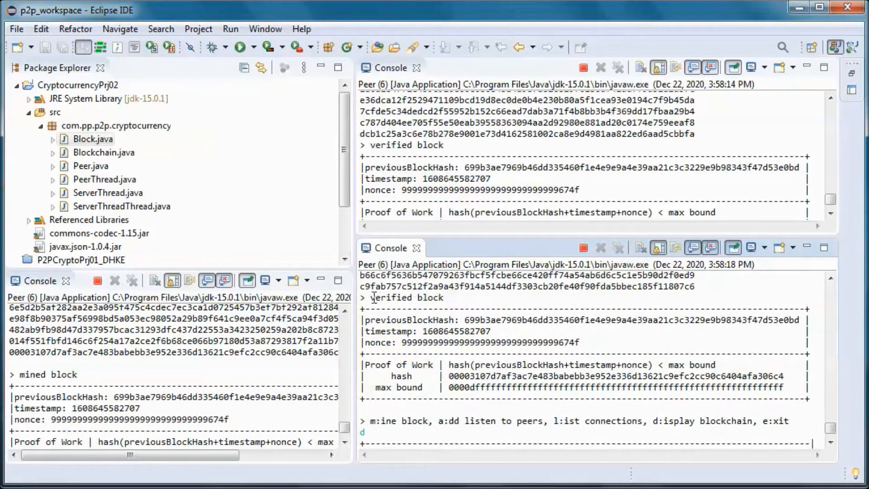
drag(370, 298, 782, 388)
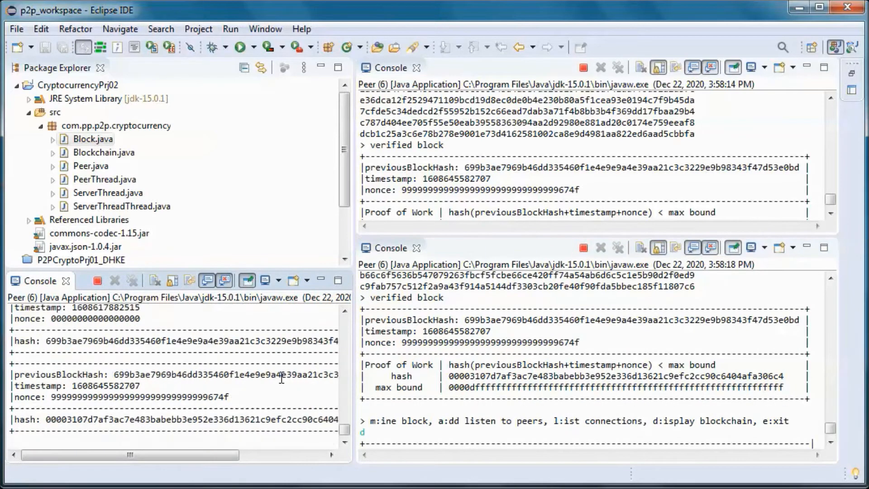
scroll(down, 3)
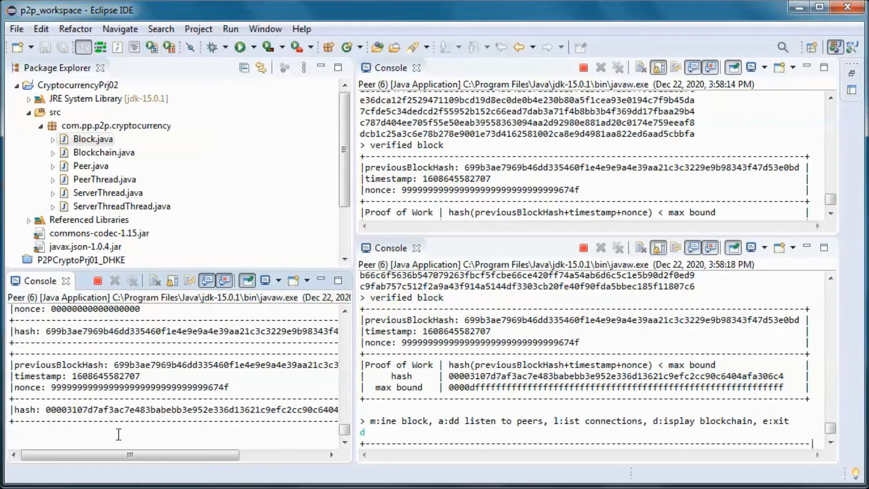
text(m)
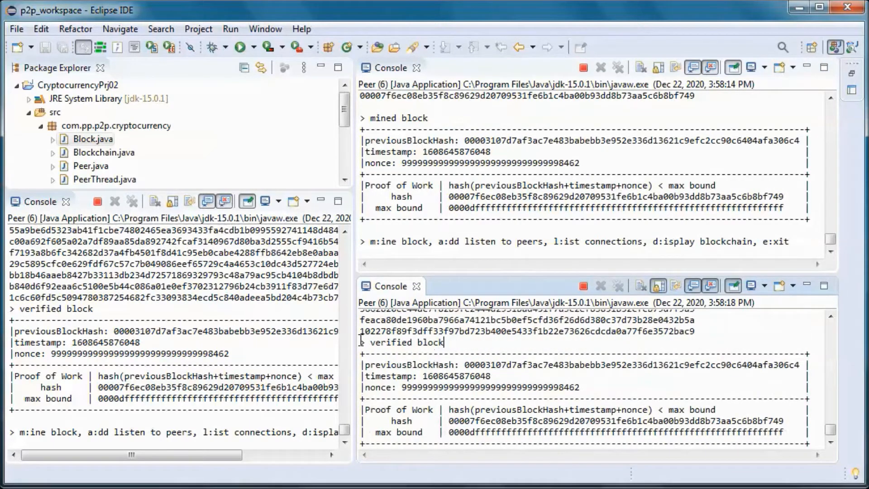
Highlight the second peer's verified block output and maximize the mining peer's console.
drag(363, 342, 807, 443)
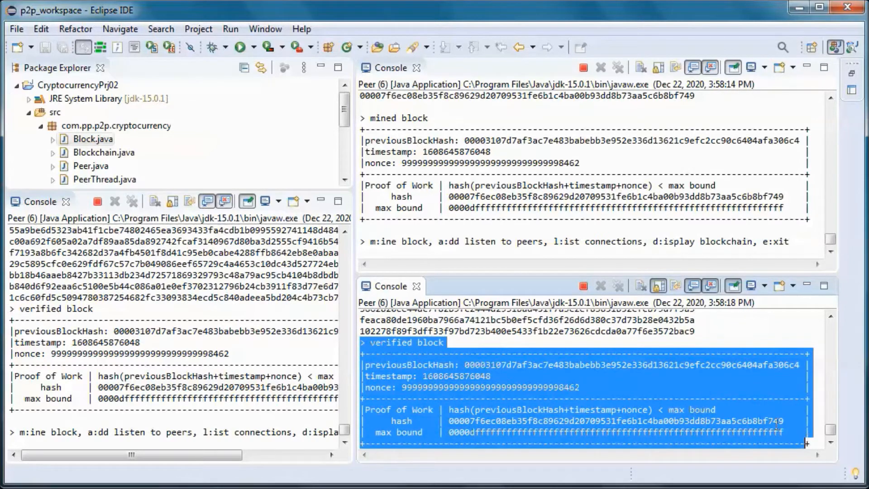
mouse_move(8, 316)
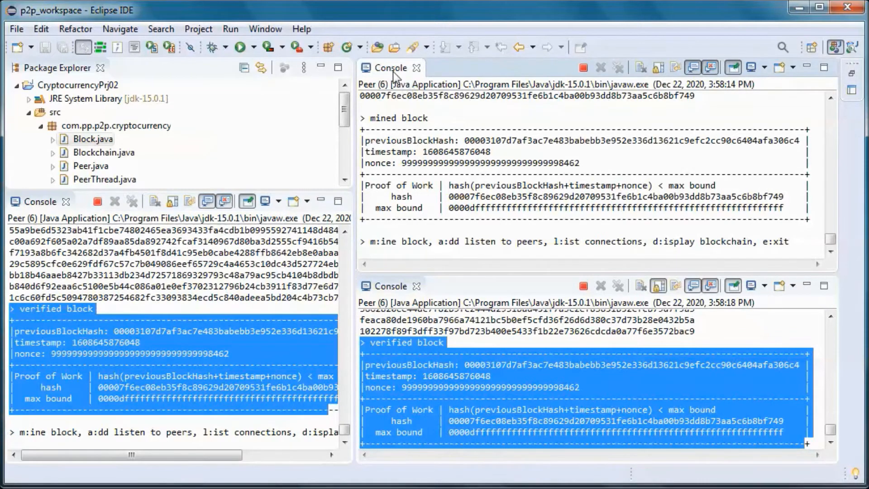
double_click(390, 68)
text(d)
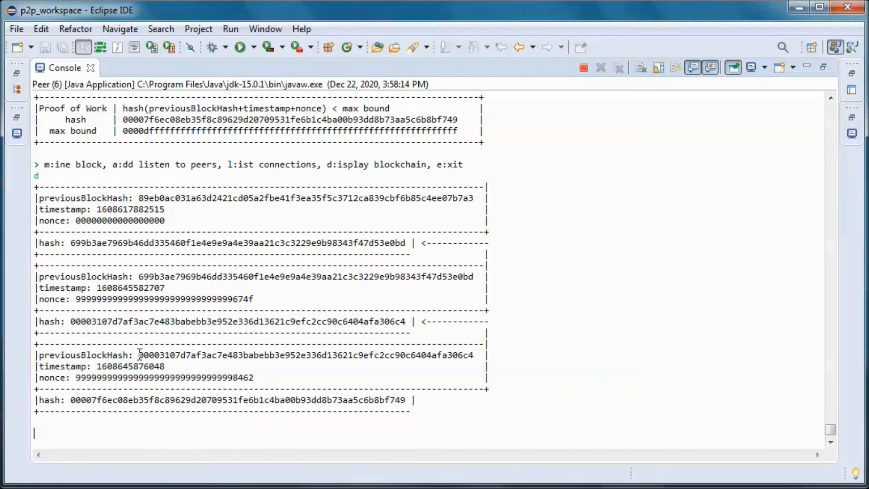
Highlight the genesis and second block hashes to trace how the blocks chain together.
drag(138, 355, 473, 355)
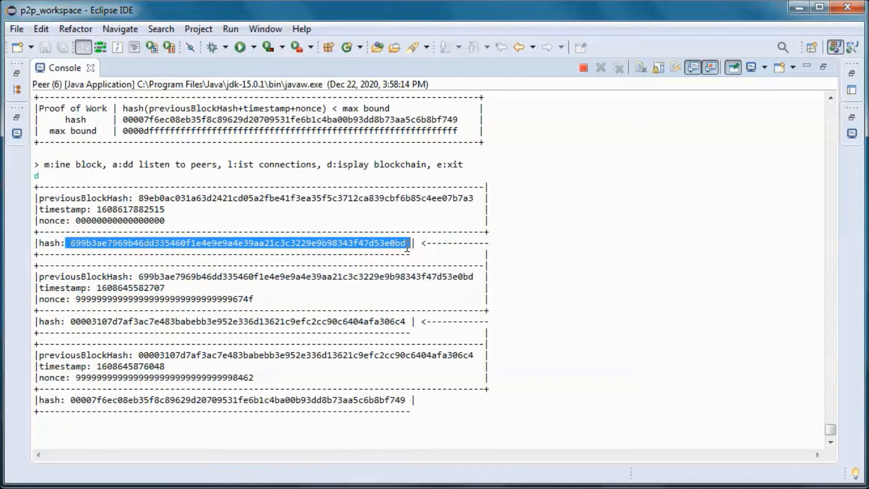
mouse_move(649, 261)
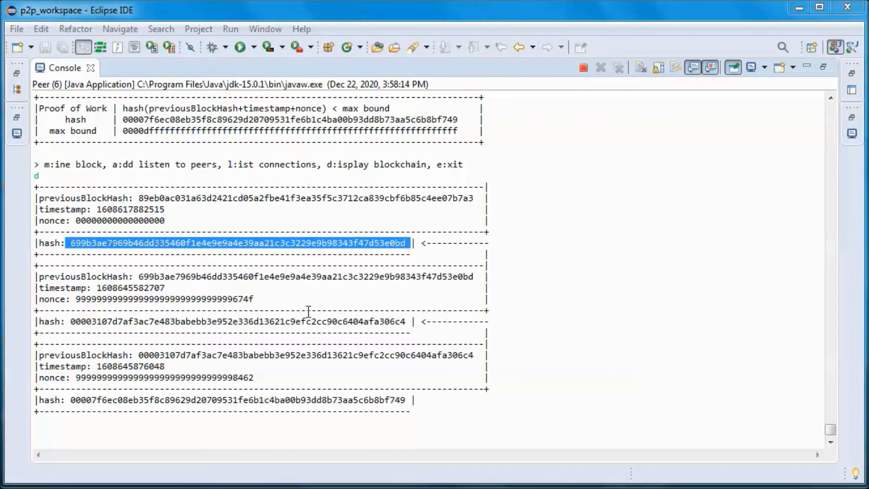
click(69, 243)
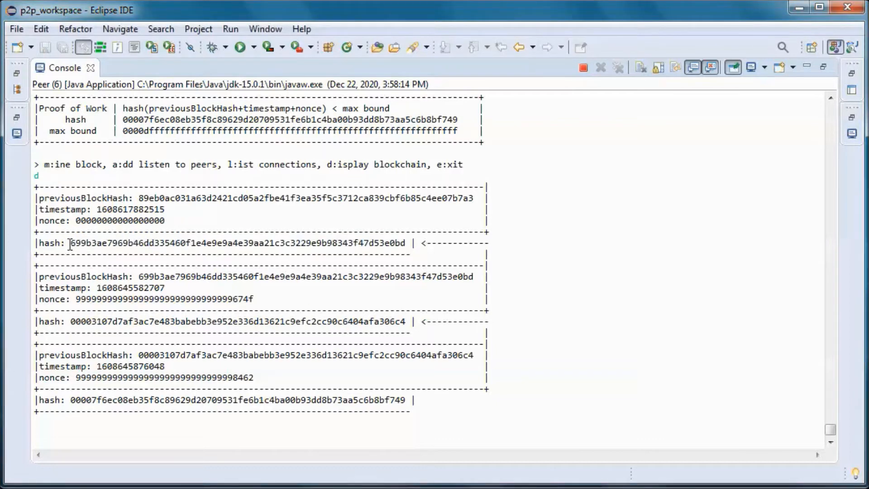
drag(69, 243, 402, 243)
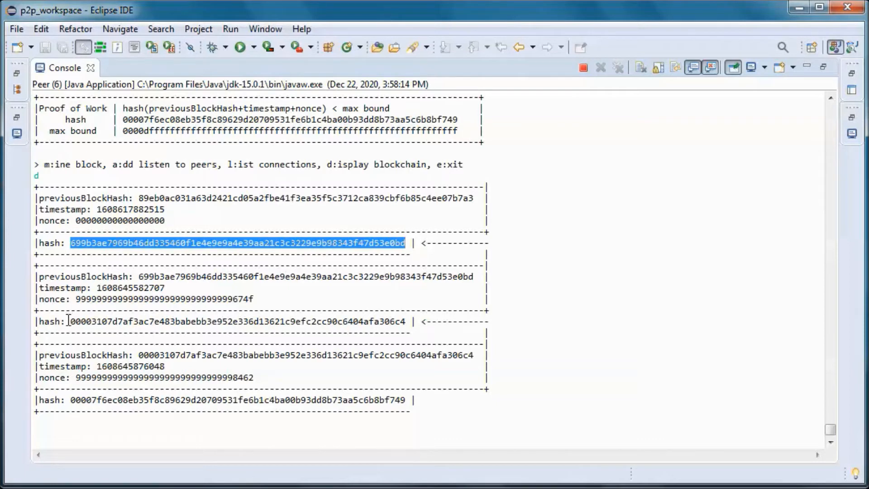
double_click(238, 321)
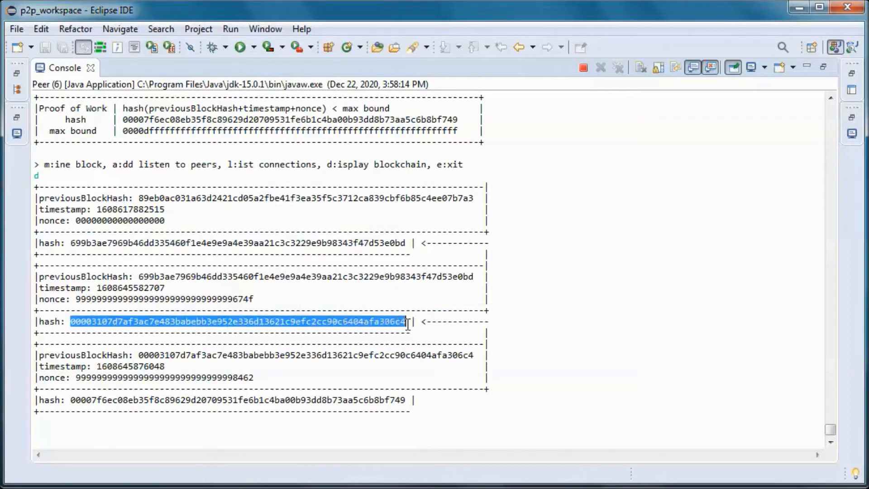
click(405, 321)
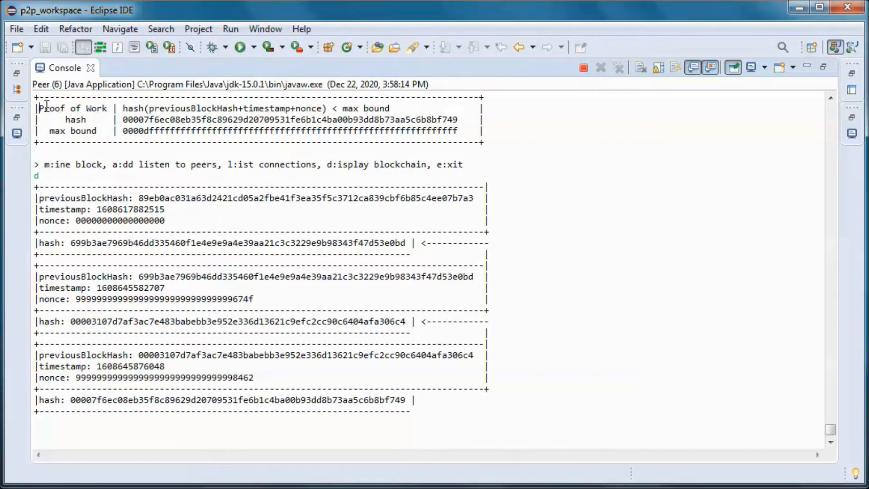
drag(41, 108, 405, 108)
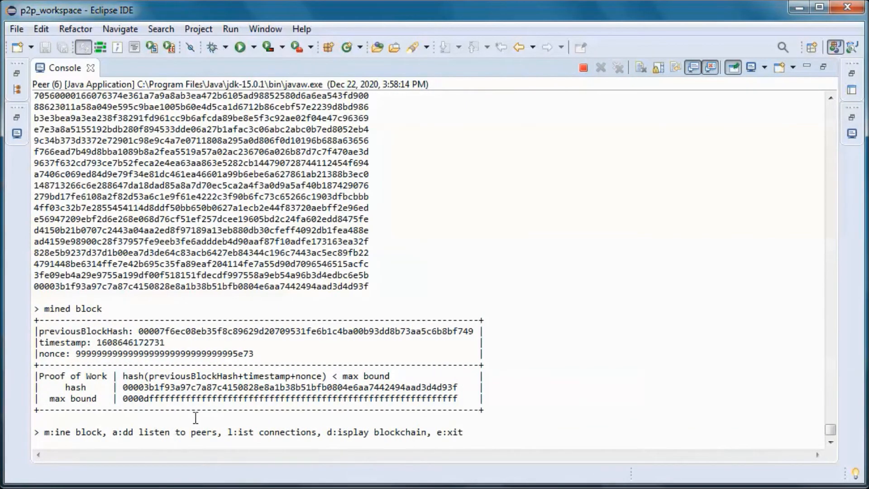
Enter d to list the four-block blockchain and select part of its output.
text(d)
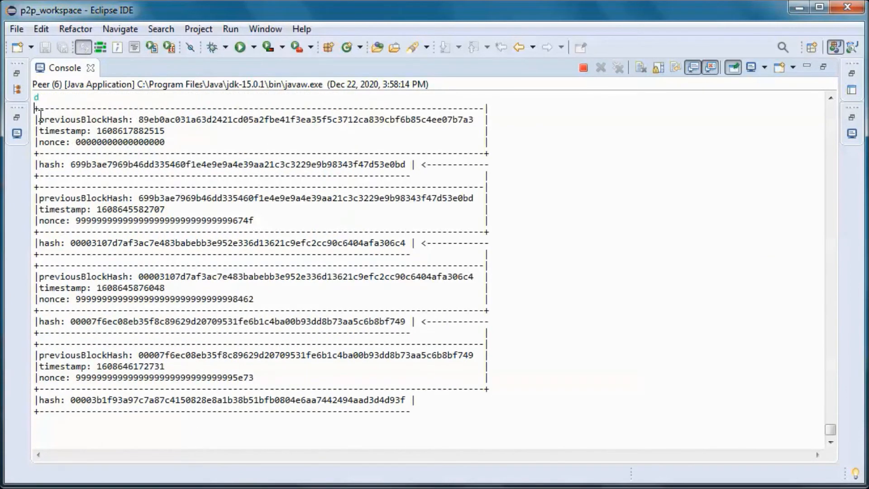
drag(37, 109, 108, 176)
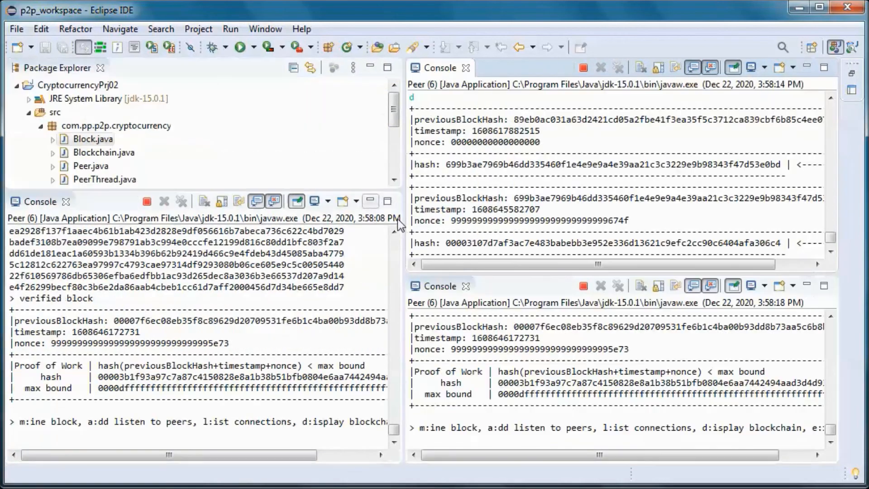
mouse_move(417, 310)
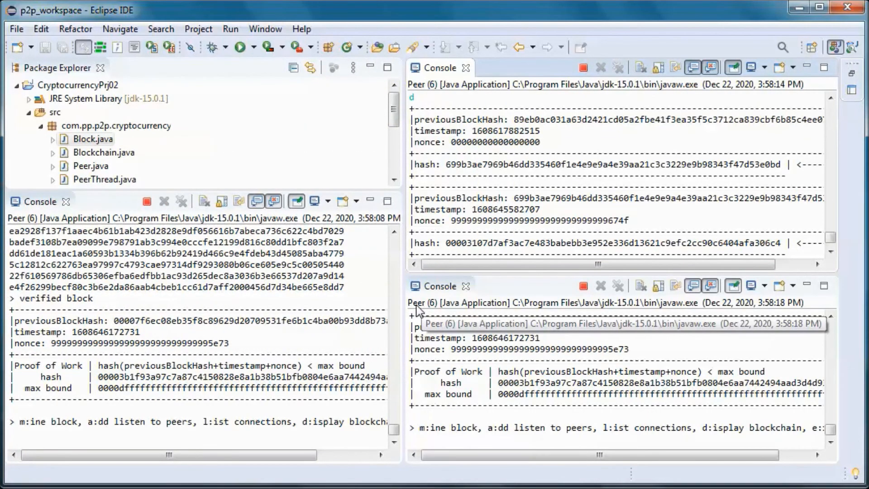